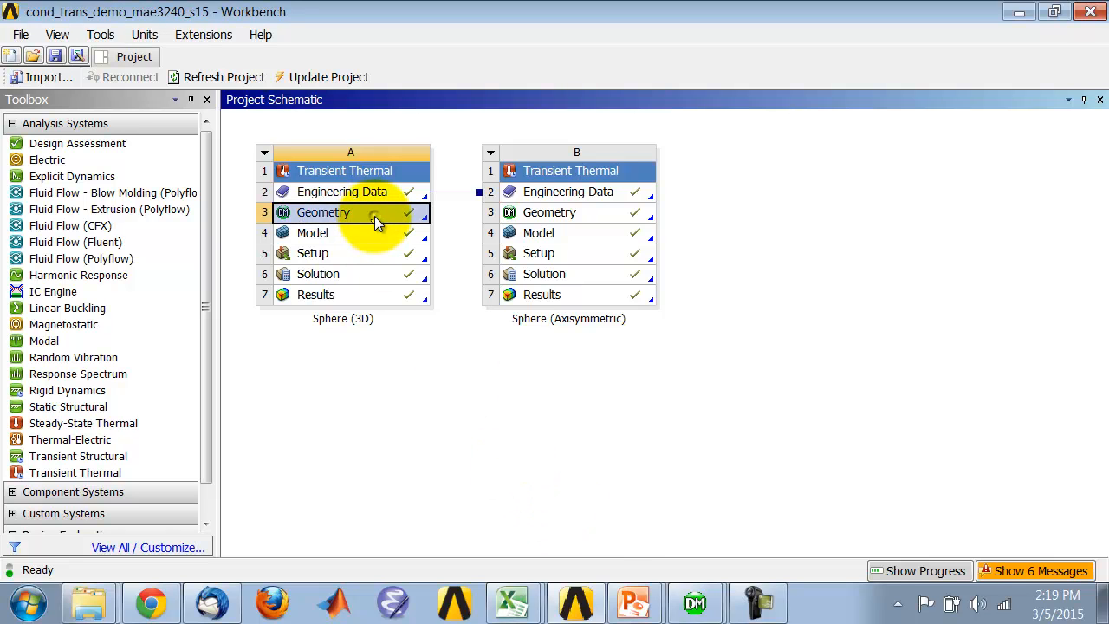
Step: Review the Sphere (3D) Geometry cell's properties and launch it in DesignModeler
click(323, 212)
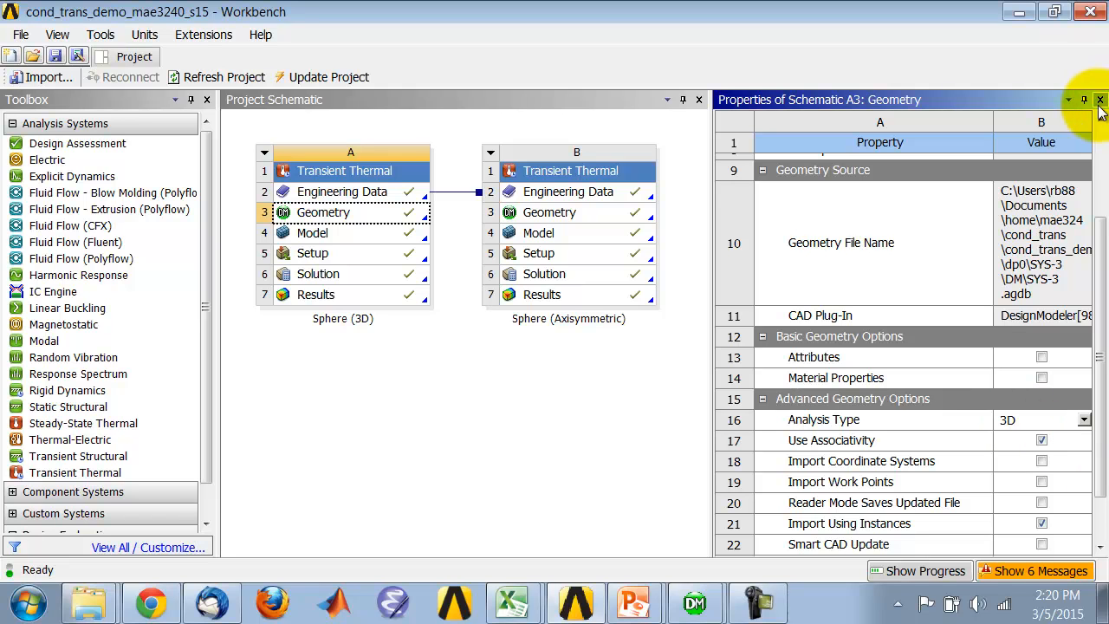
click(1099, 99)
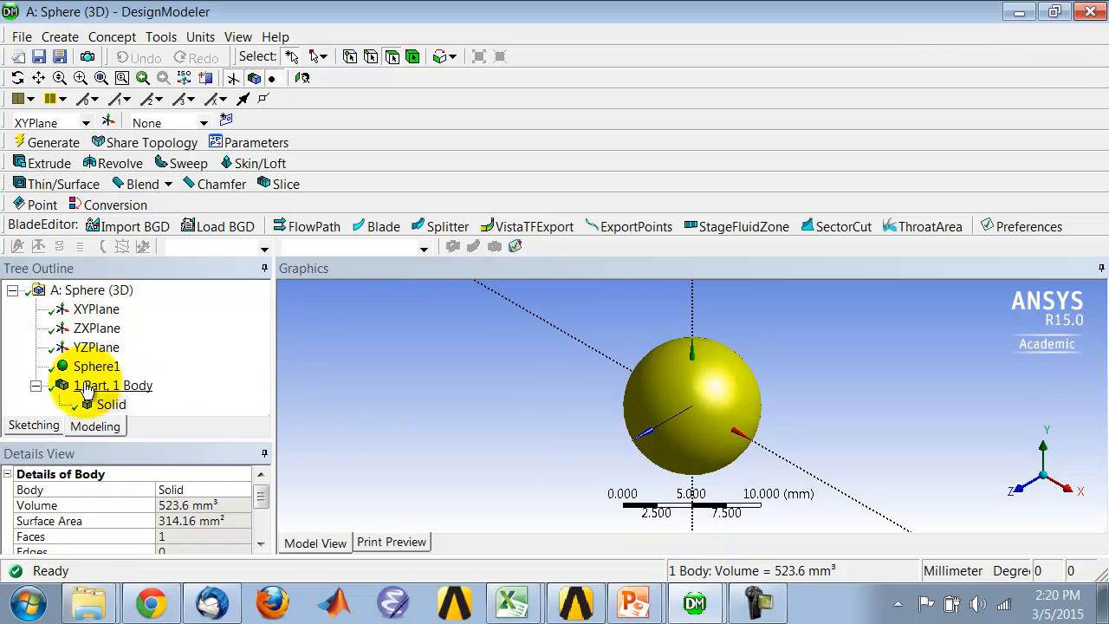
Step: Inspect the solid body and Sphere1 feature (5 mm radius at origin on XYPlane), then regenerate
click(59, 36)
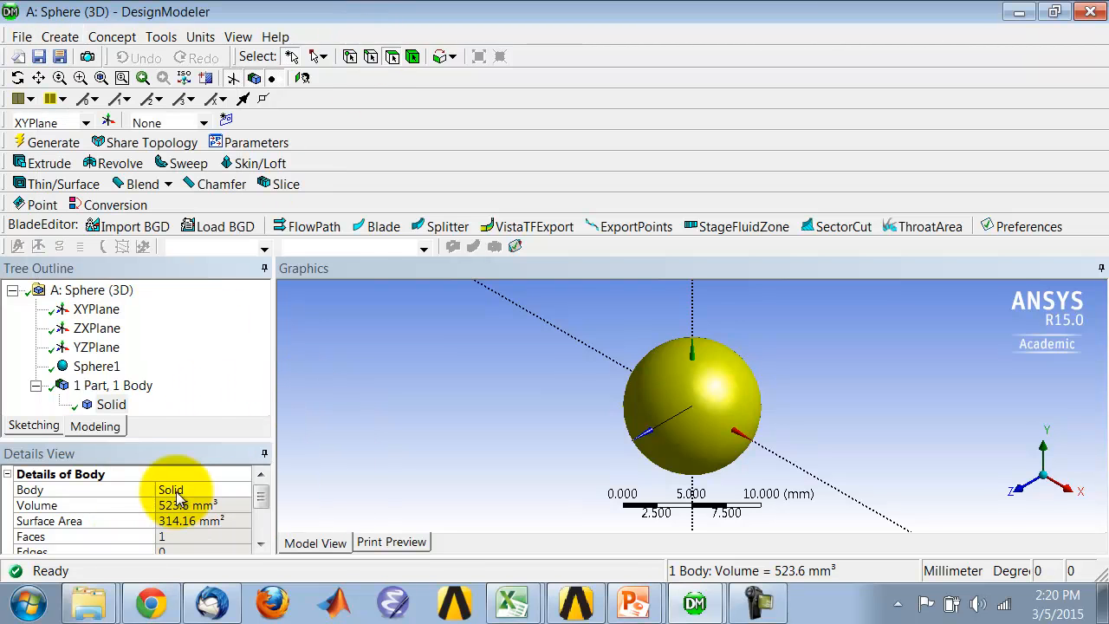
click(97, 365)
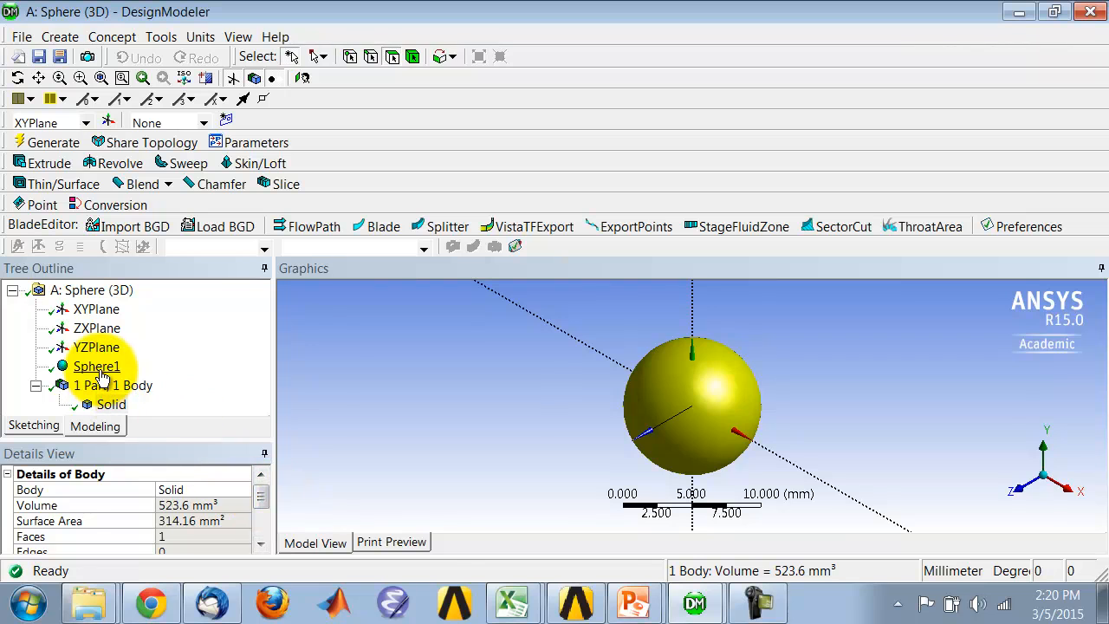
click(97, 366)
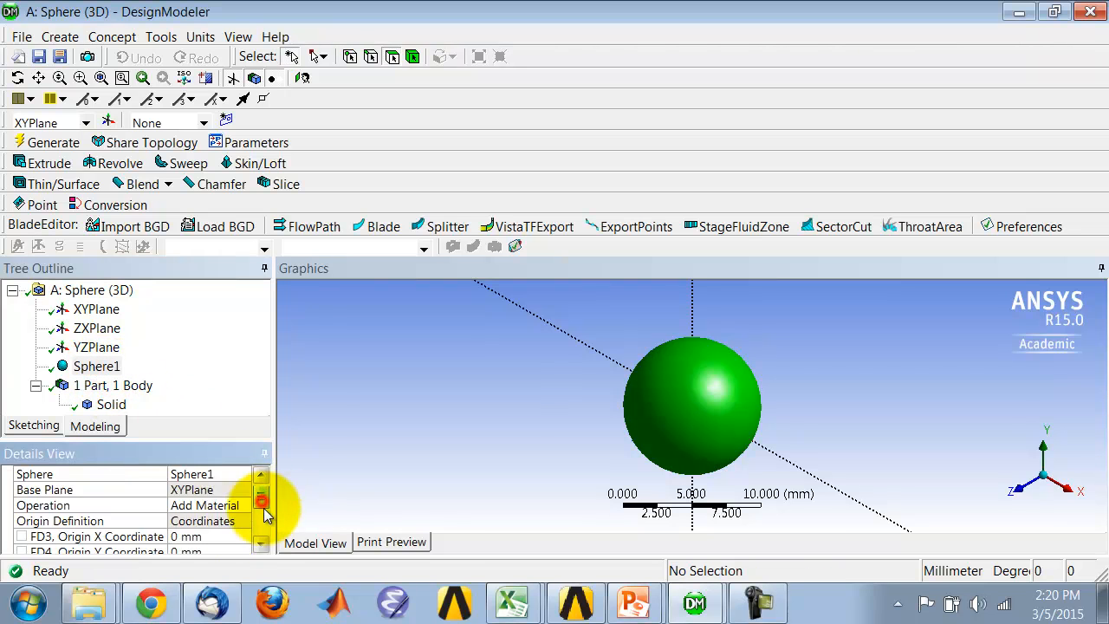
scroll(down, 3)
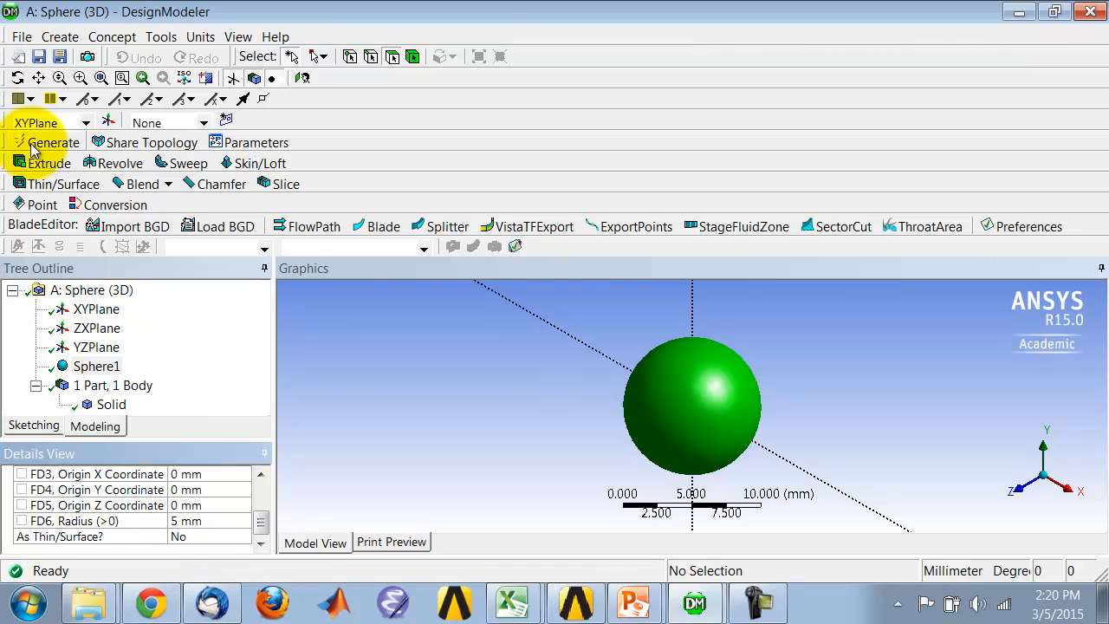
click(201, 37)
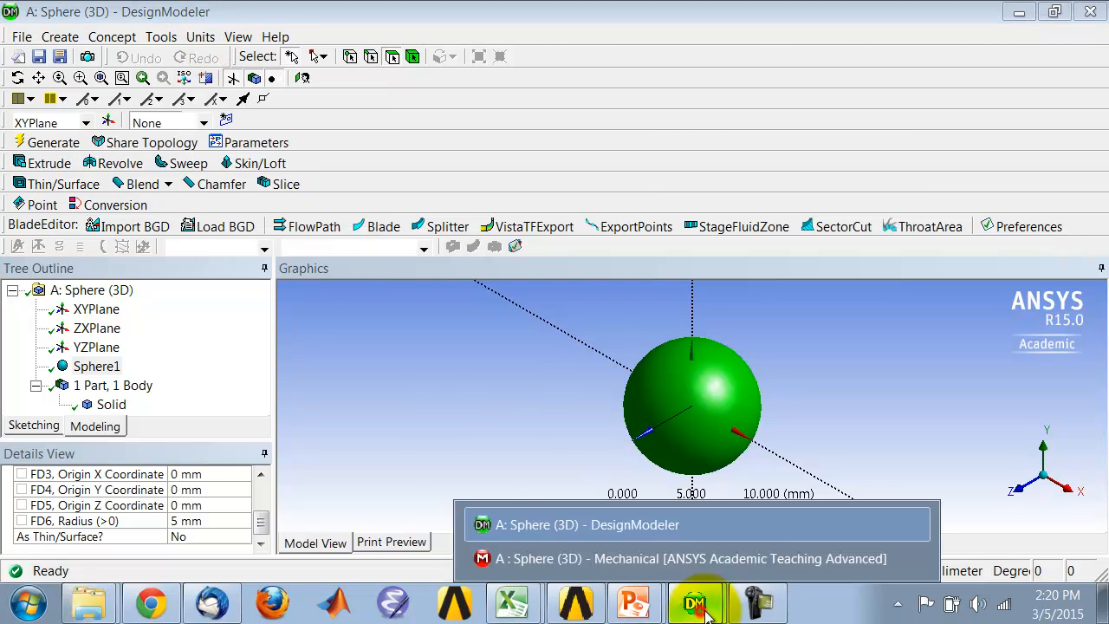
Step: In Mechanical, review the Body Sizing 1 mm element size and display the sphere's tetrahedral mesh
click(690, 558)
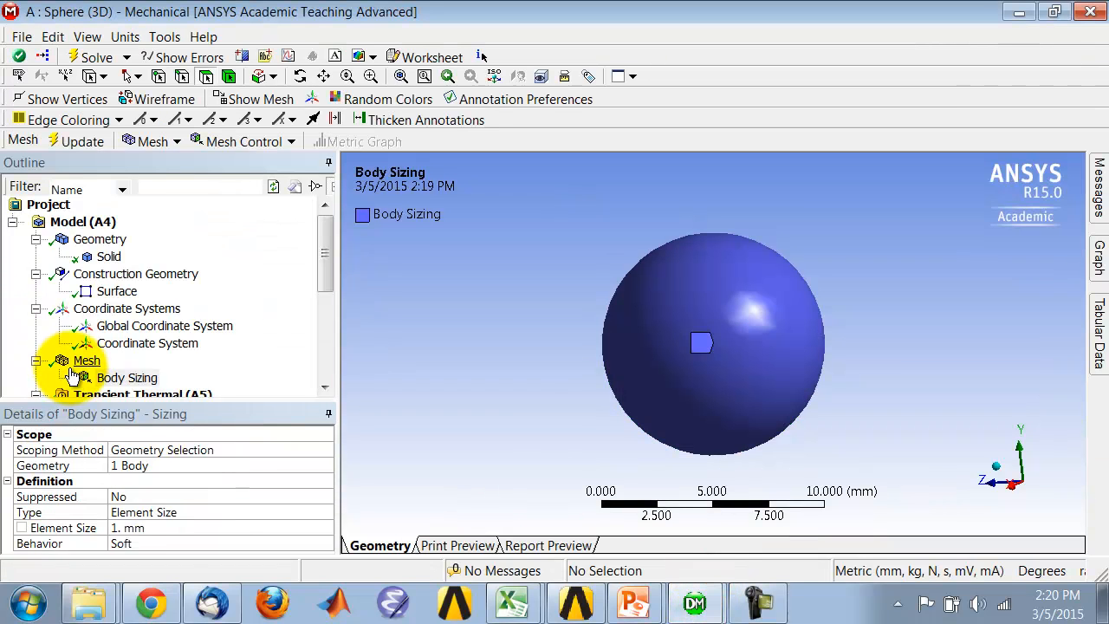
click(86, 361)
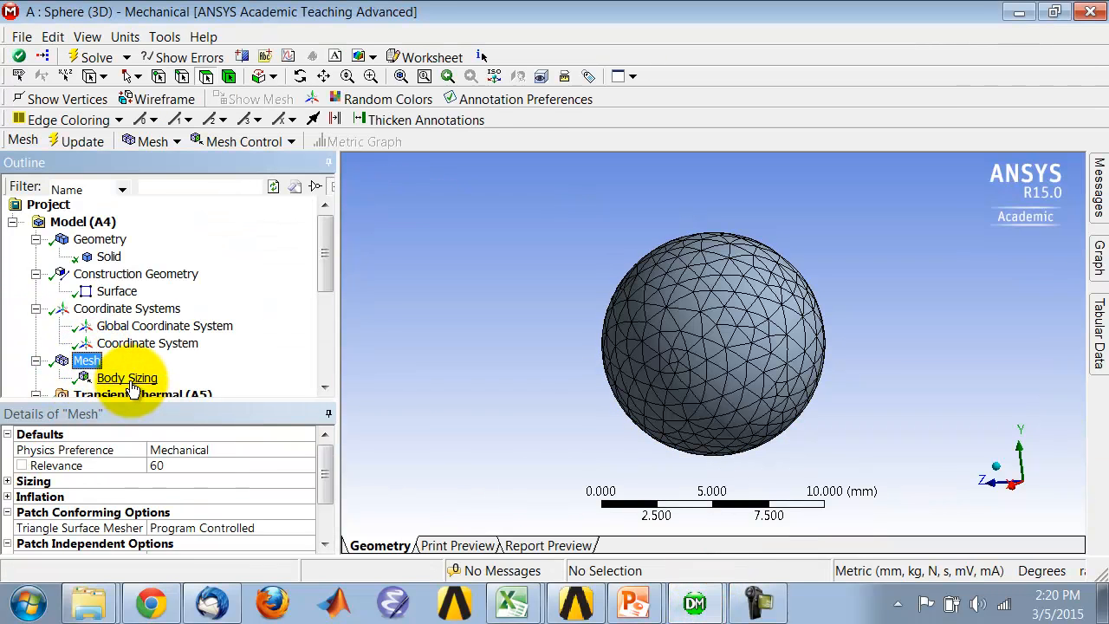
click(126, 378)
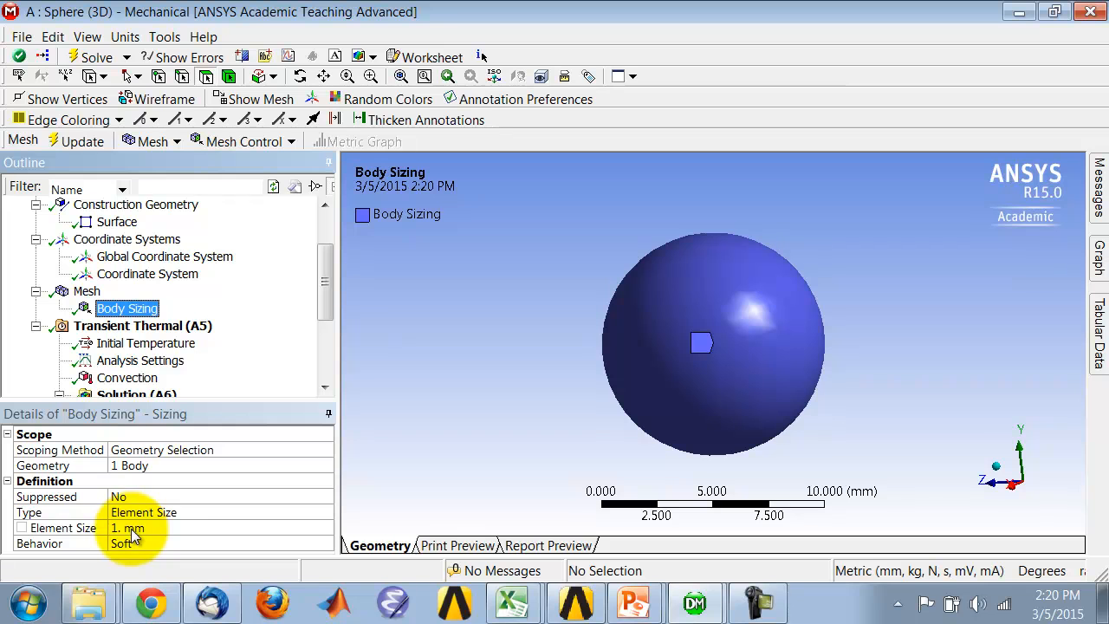
mouse_move(389, 431)
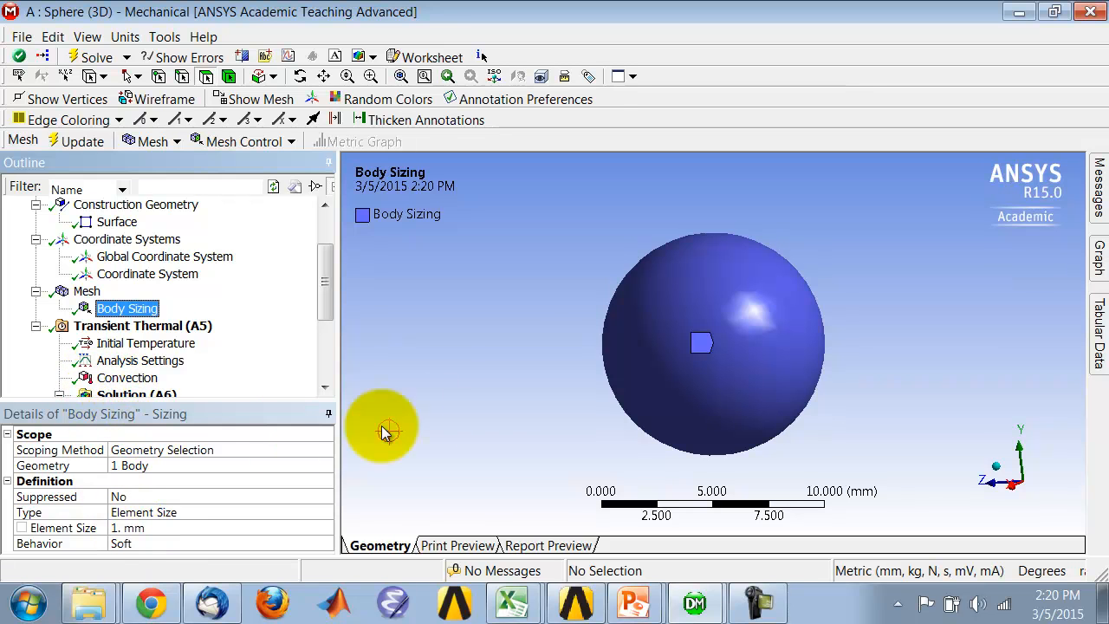
click(87, 292)
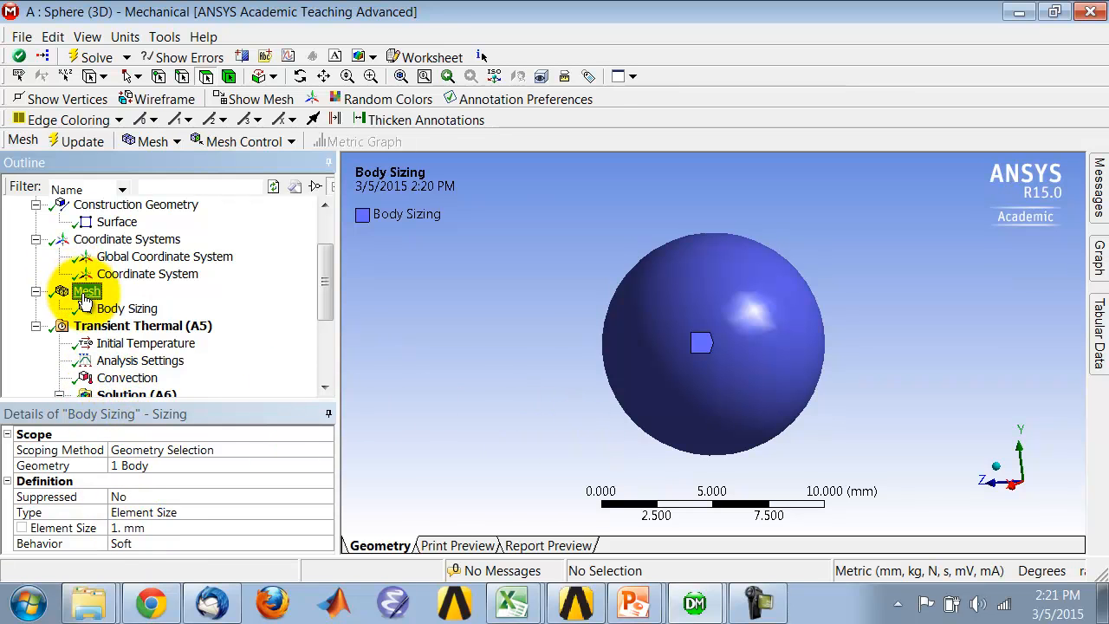
click(86, 291)
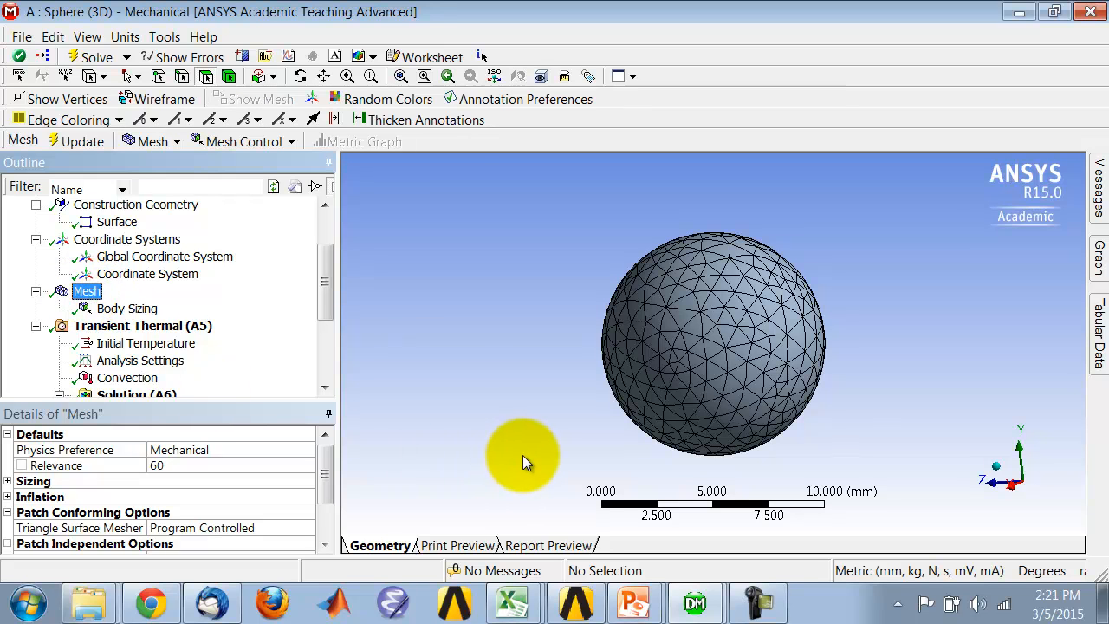
mouse_move(407, 176)
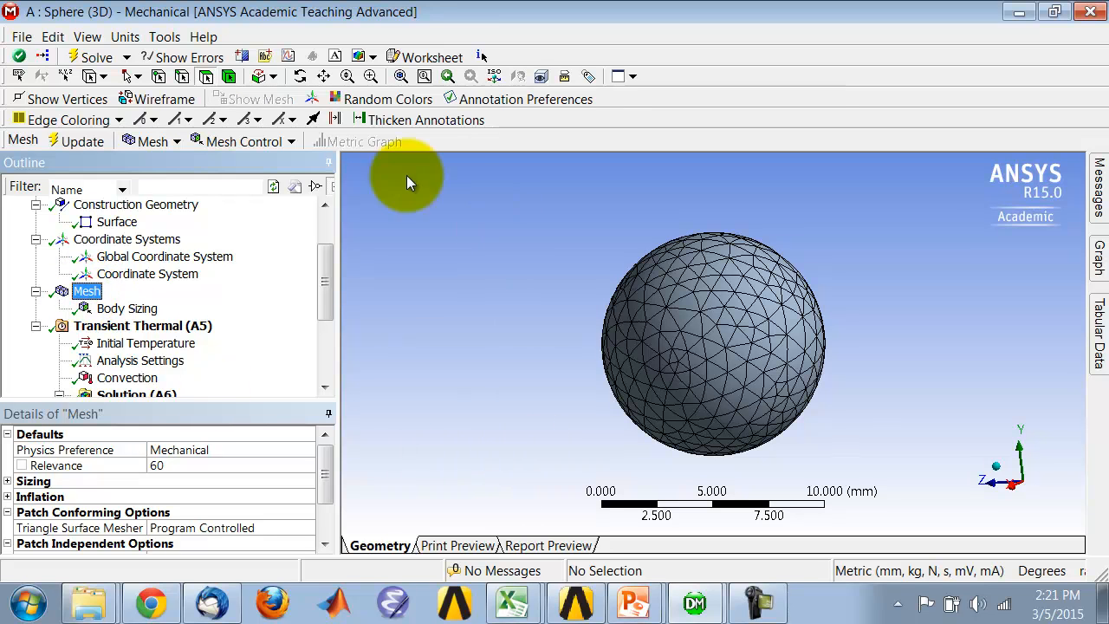
mouse_move(243, 57)
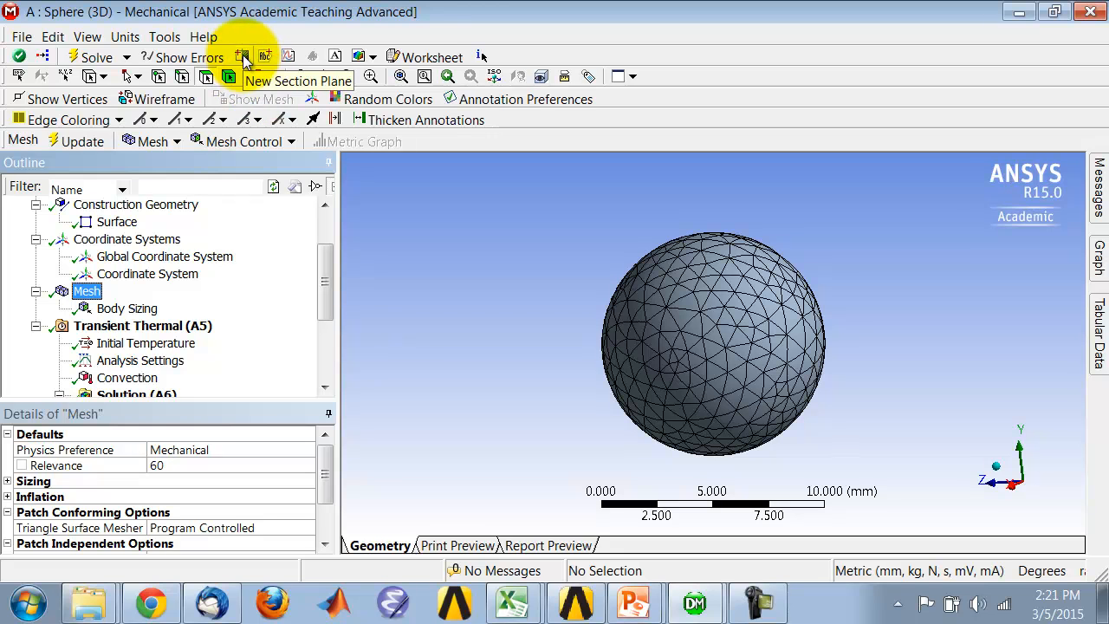
Step: Start a new section plane to slice the meshed sphere
click(243, 57)
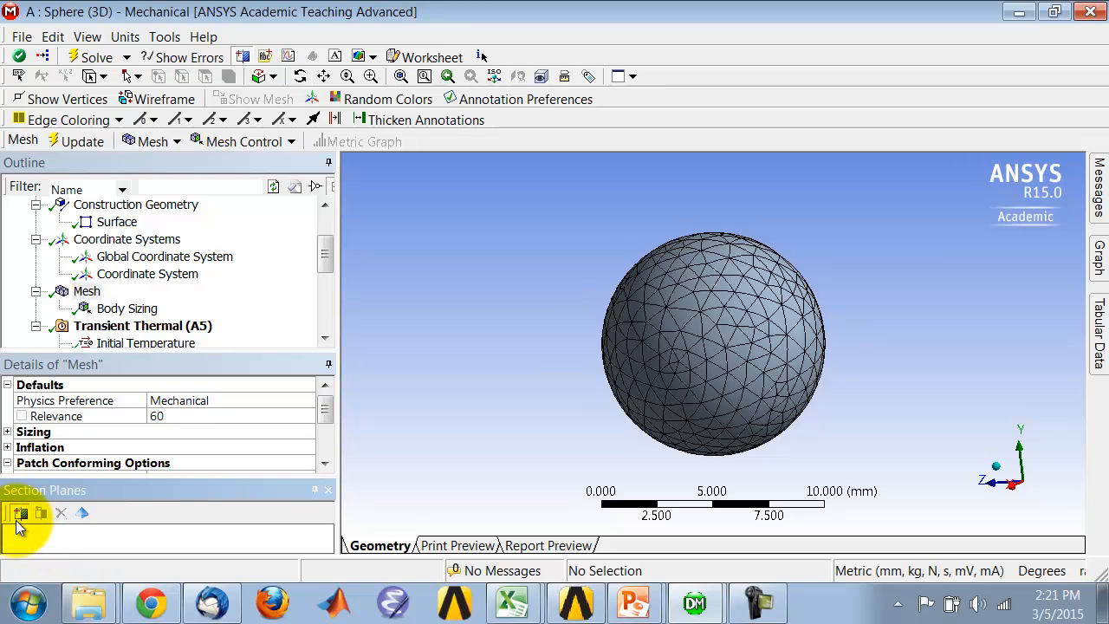
mouse_move(756, 184)
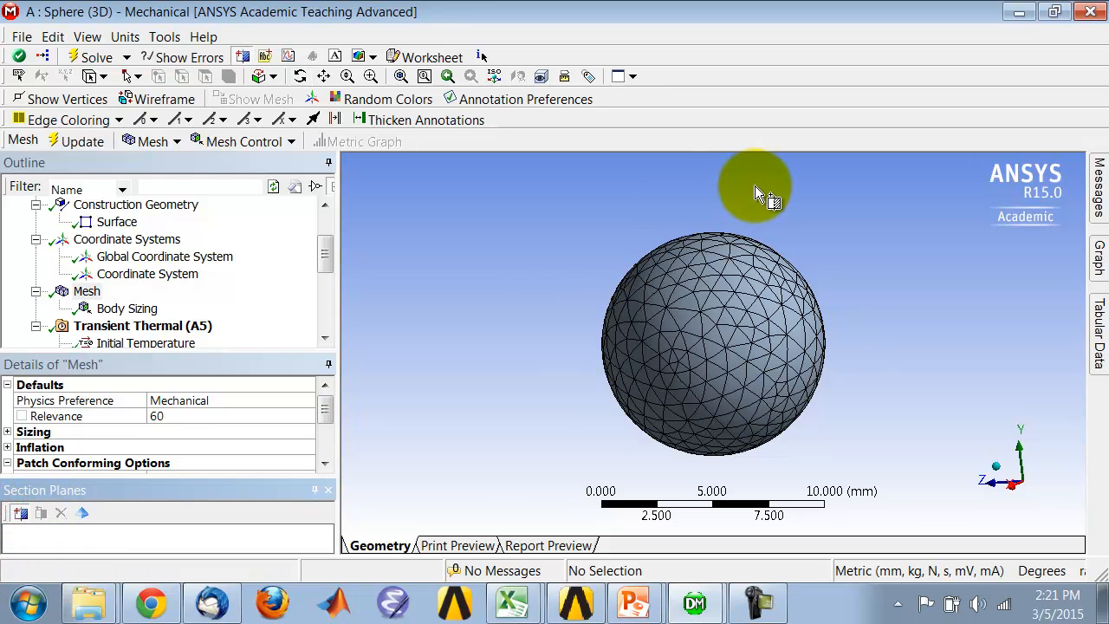
mouse_move(720, 205)
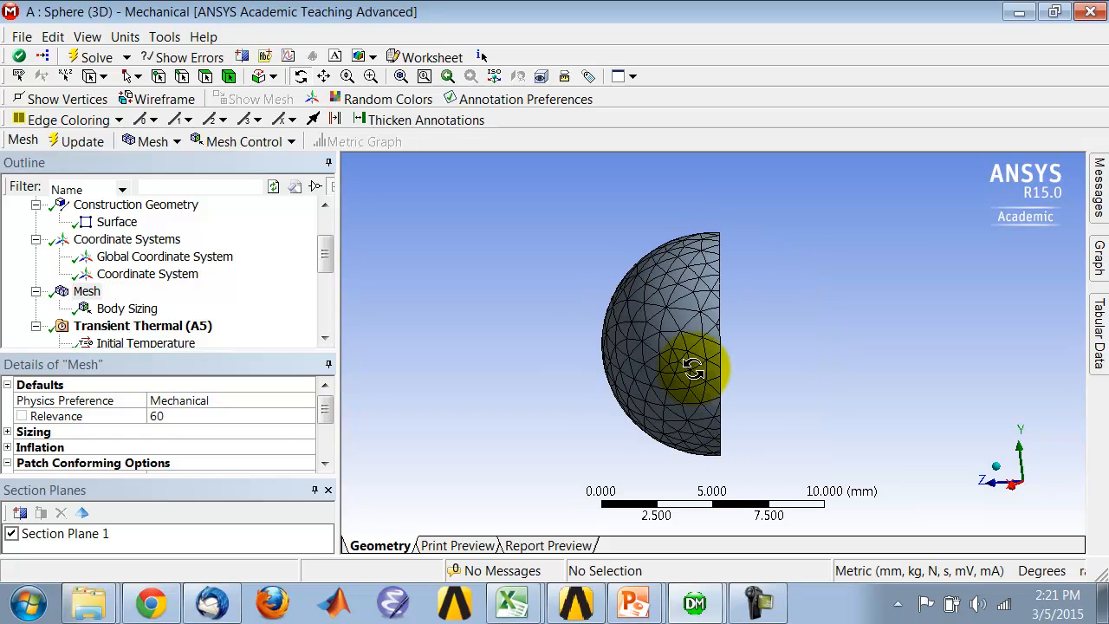
Step: Face the cut and enable Show Whole Elements for Section Plane 1 to expose interior tetrahedra
drag(693, 368, 590, 378)
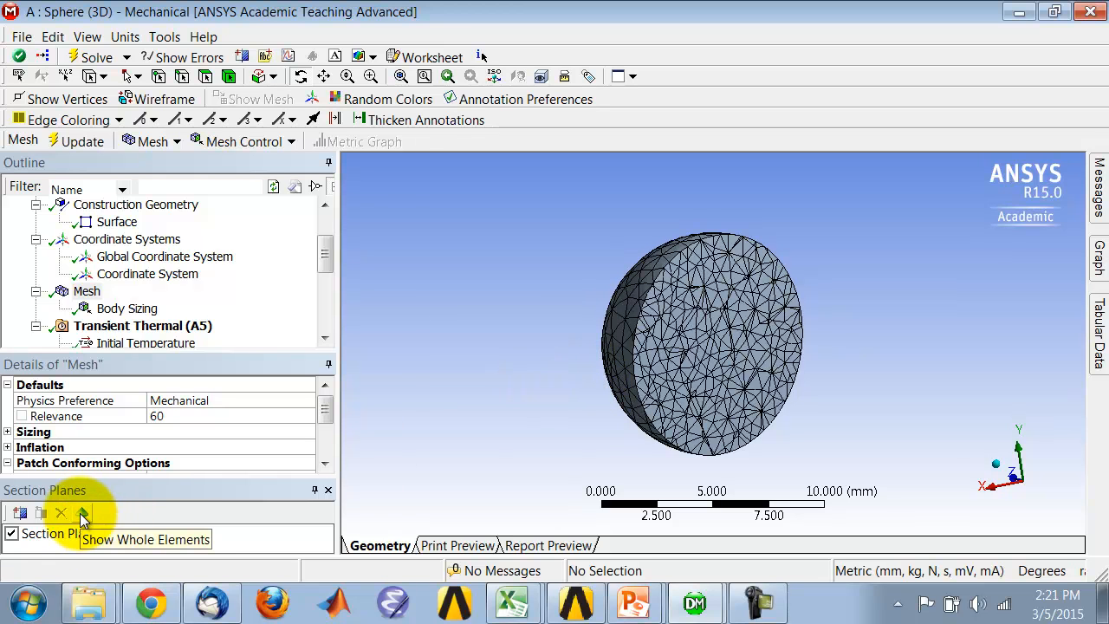
click(83, 513)
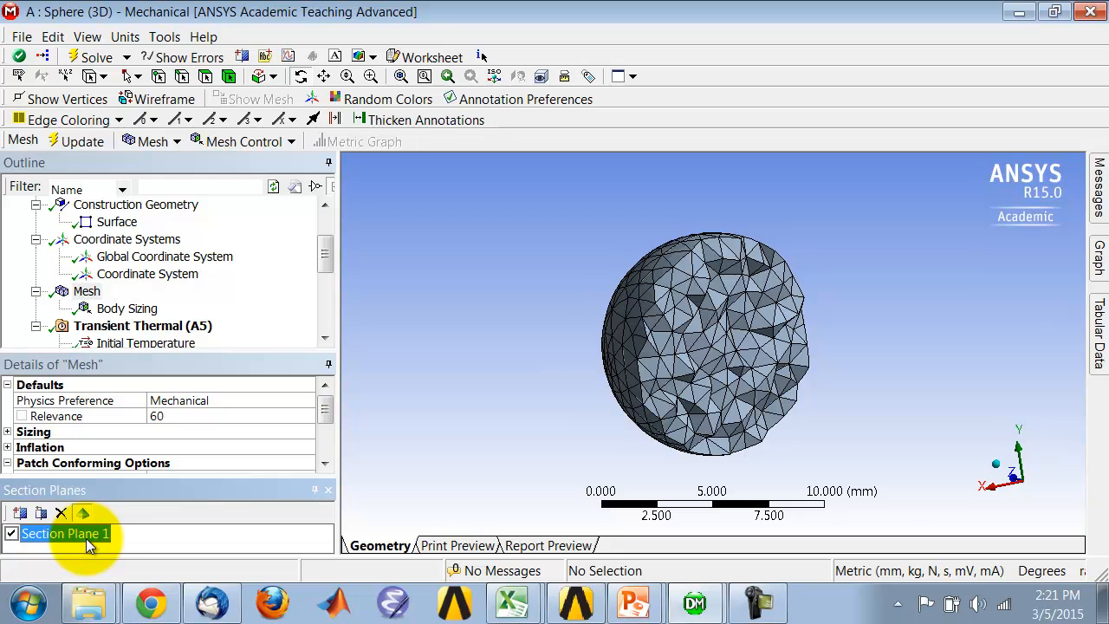
click(66, 534)
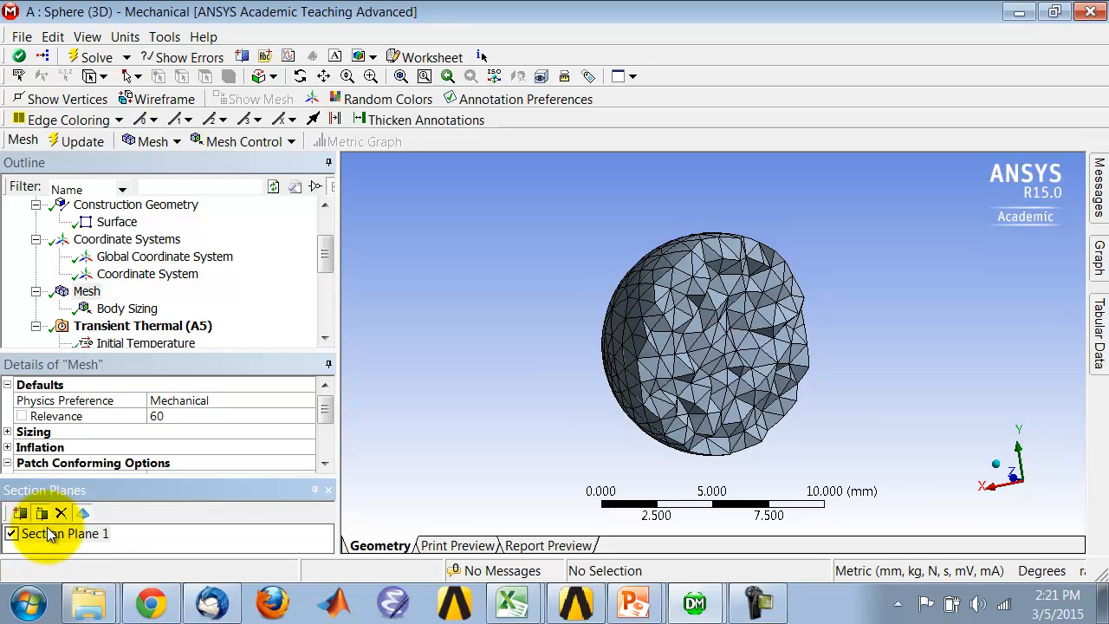